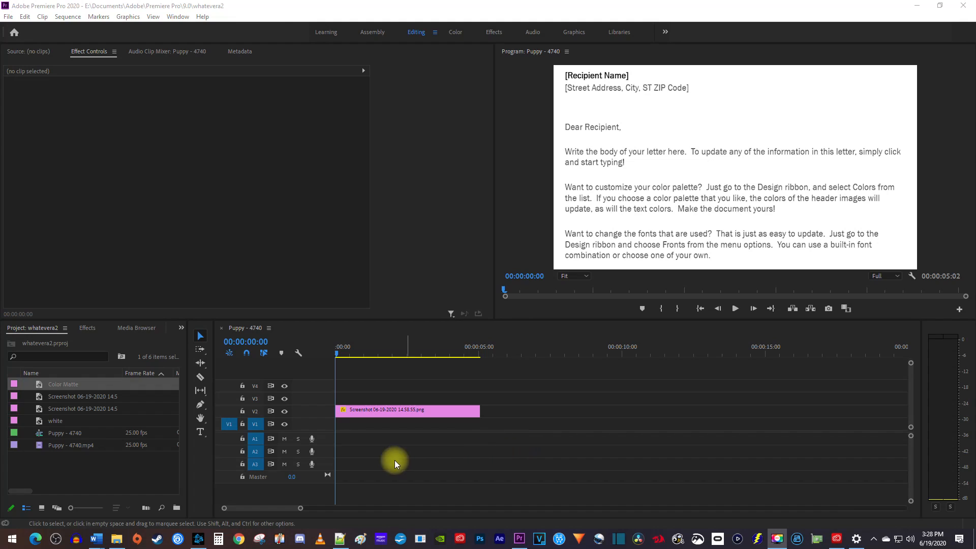
mouse_move(607, 177)
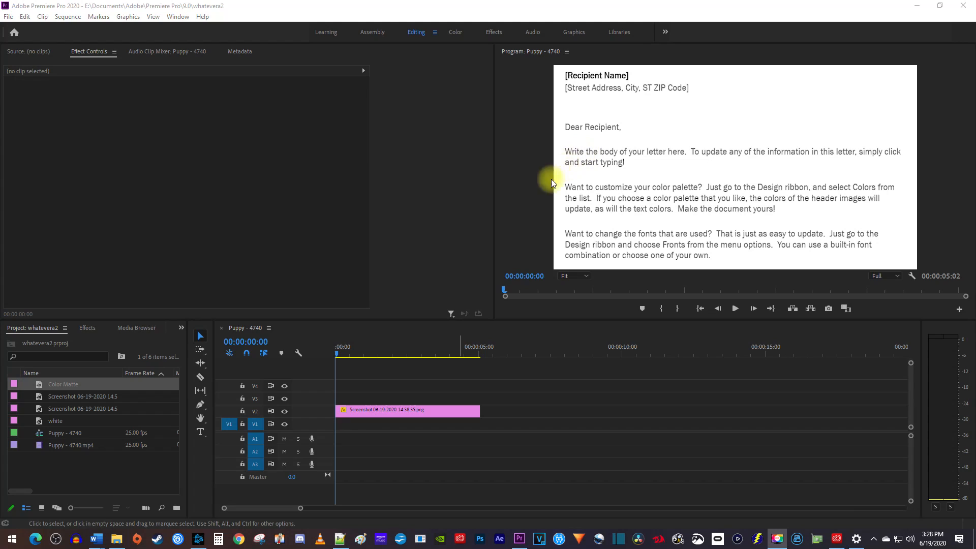
Choose the Rectangle Tool from the shape tools to draw over the first text line
click(200, 404)
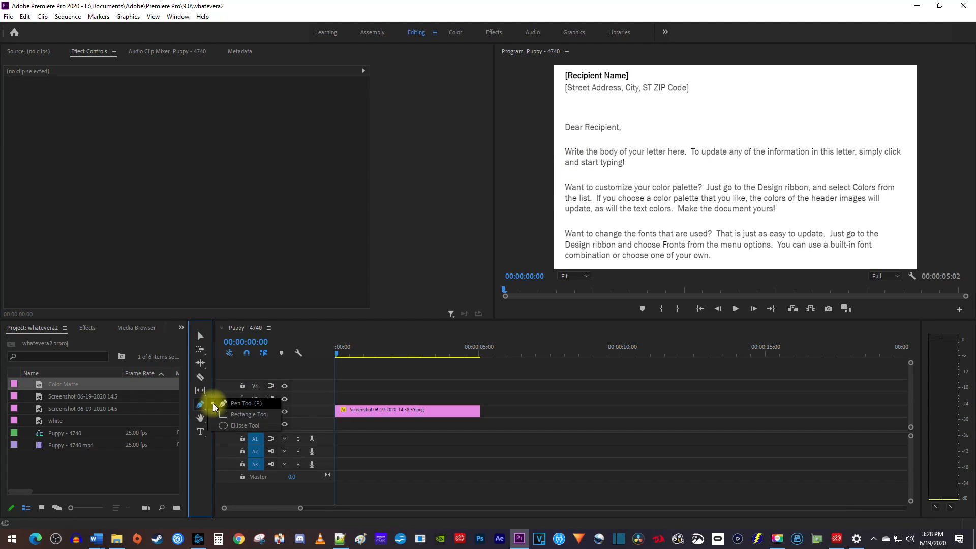
click(249, 414)
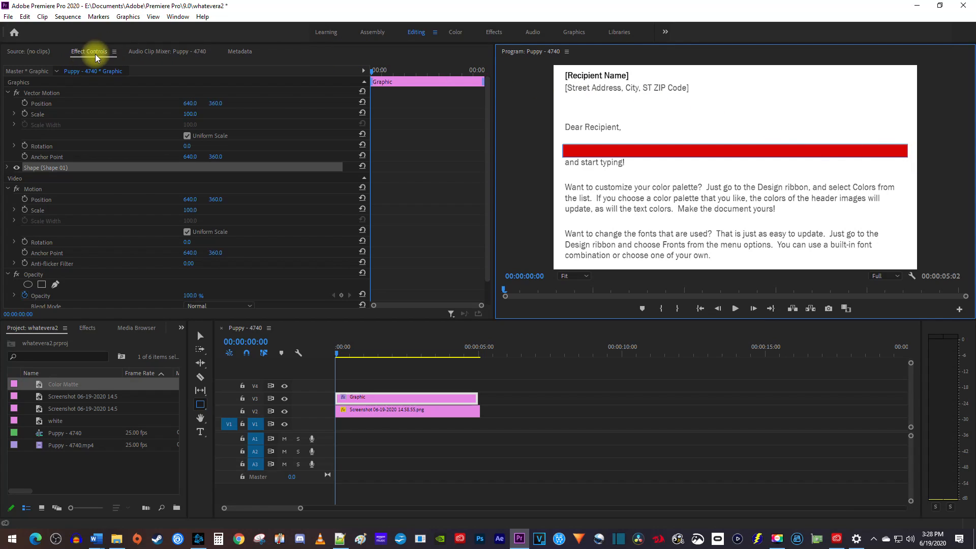
Change the rectangle's Shape fill colour from red to bright yellow
click(8, 167)
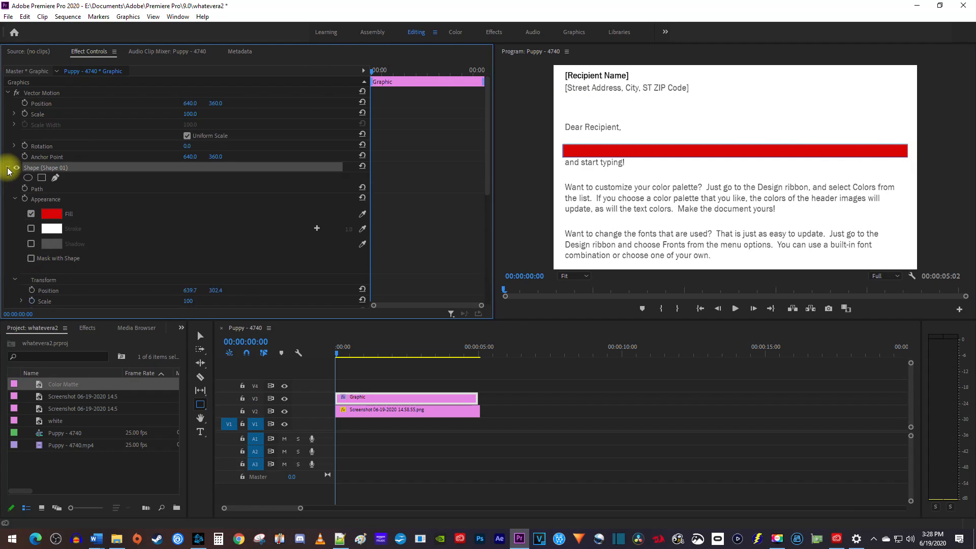
scroll(down, 3)
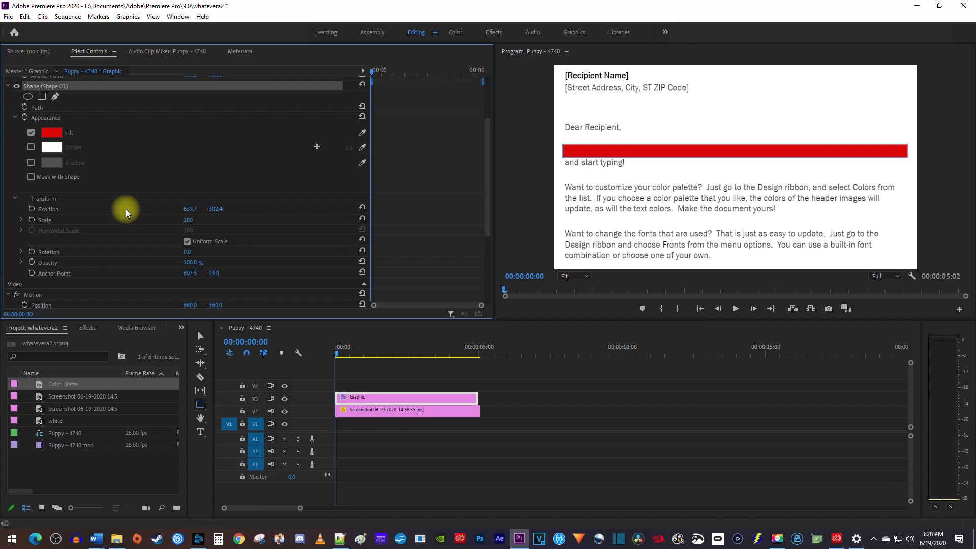
click(51, 132)
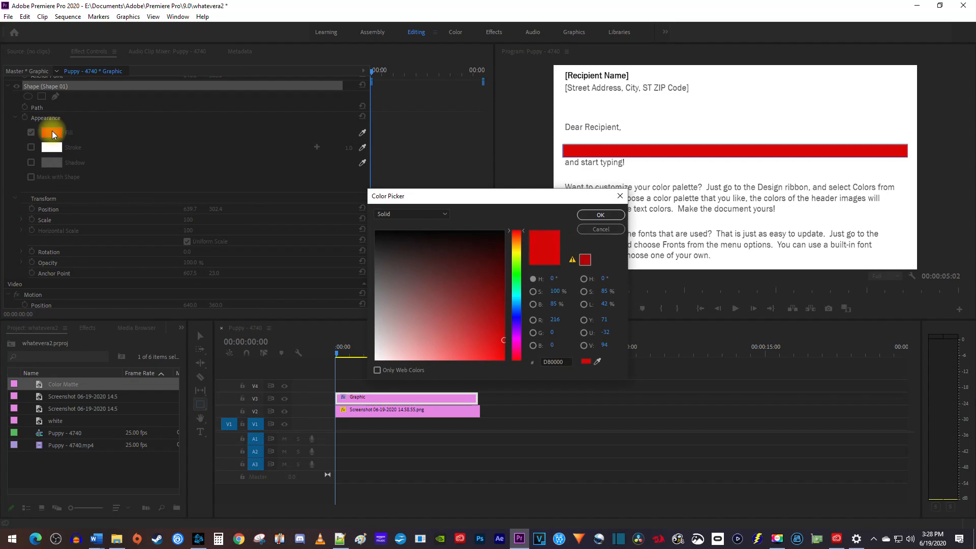
drag(515, 246, 516, 252)
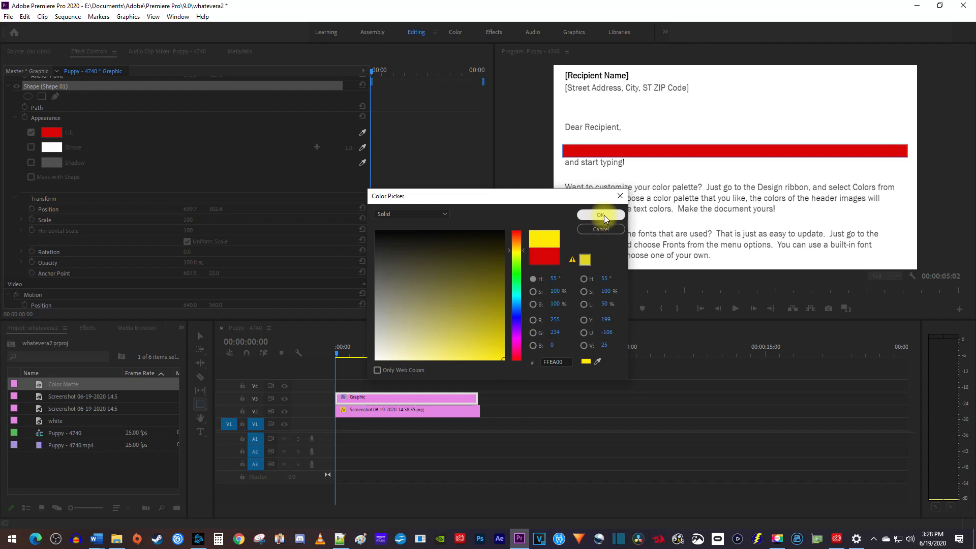
click(600, 215)
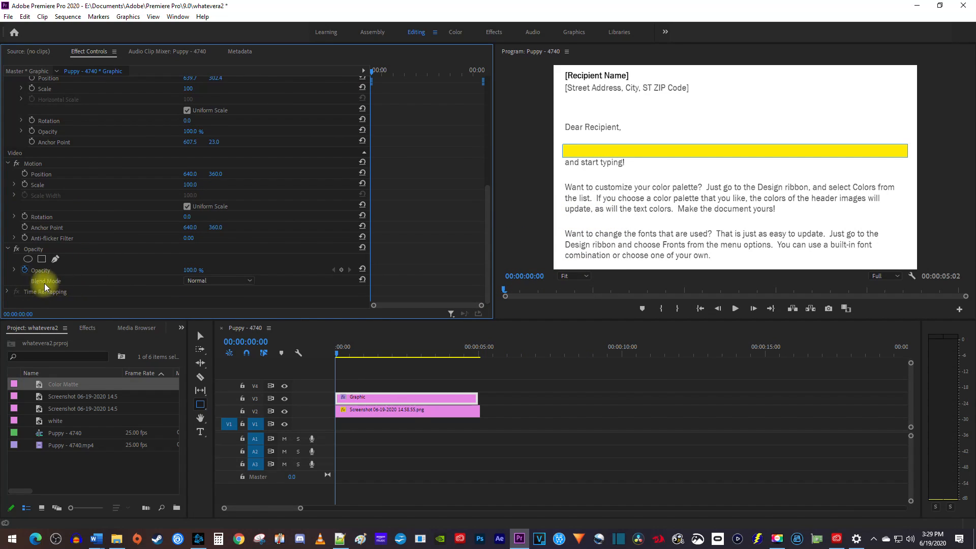
mouse_move(152, 291)
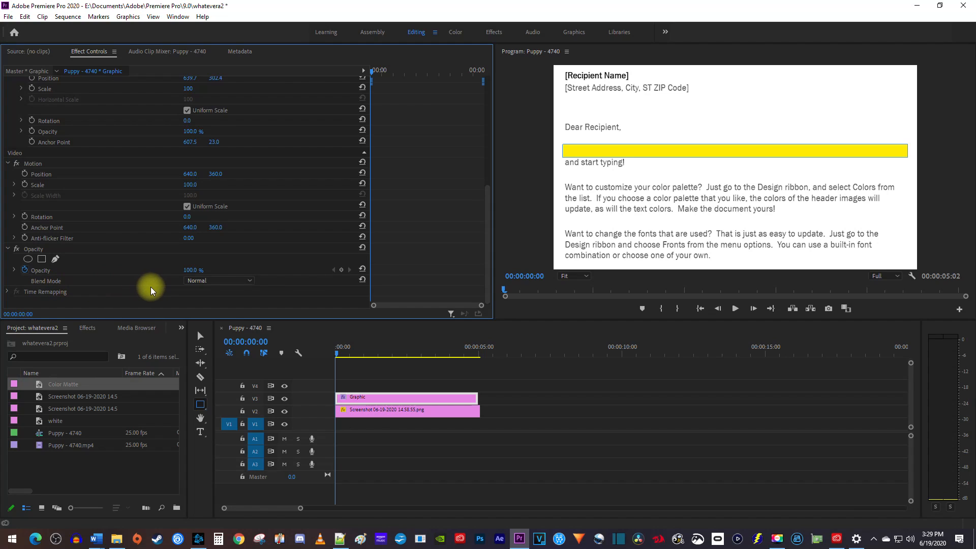
Set the rectangle's Opacity blend mode to Multiply
click(218, 280)
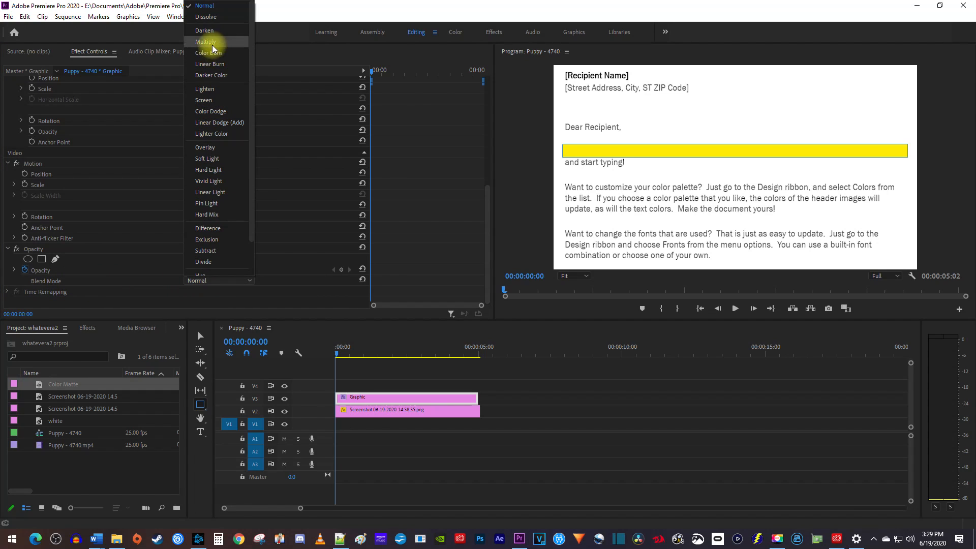
click(205, 42)
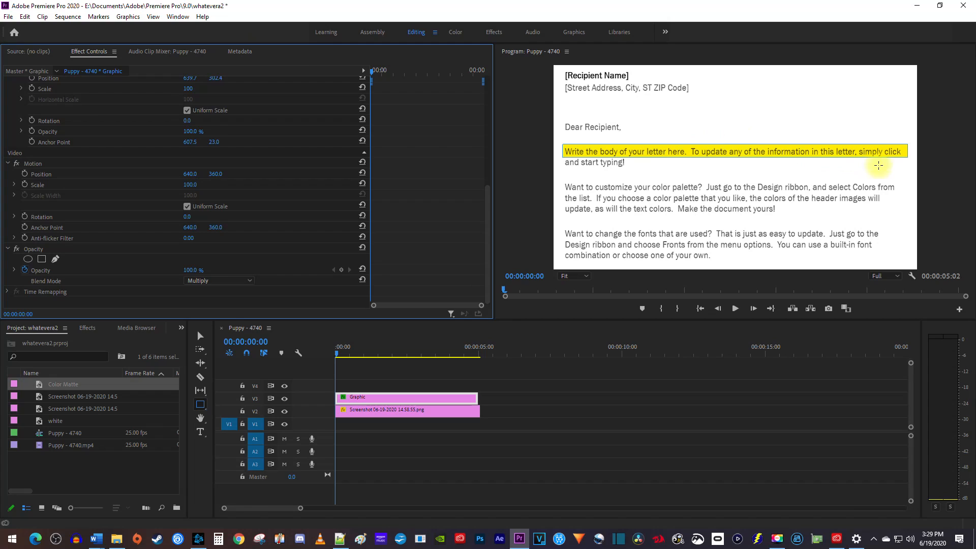
mouse_move(856, 168)
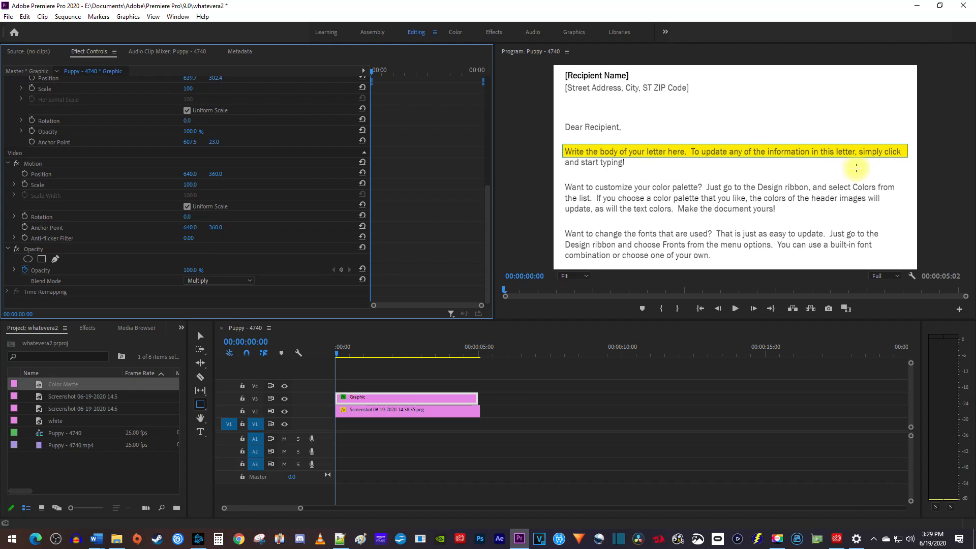
mouse_move(179, 311)
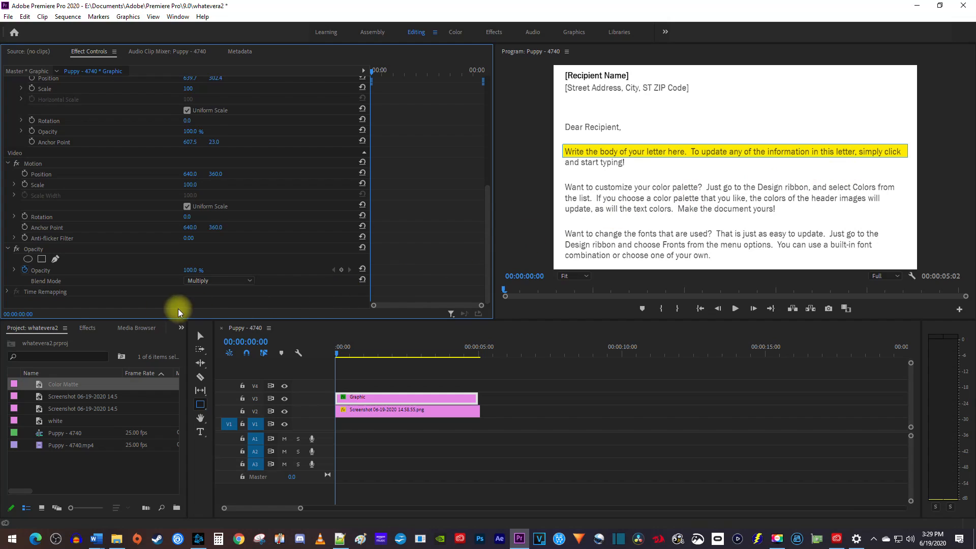
Search the Effects panel for 'crop'
click(86, 328)
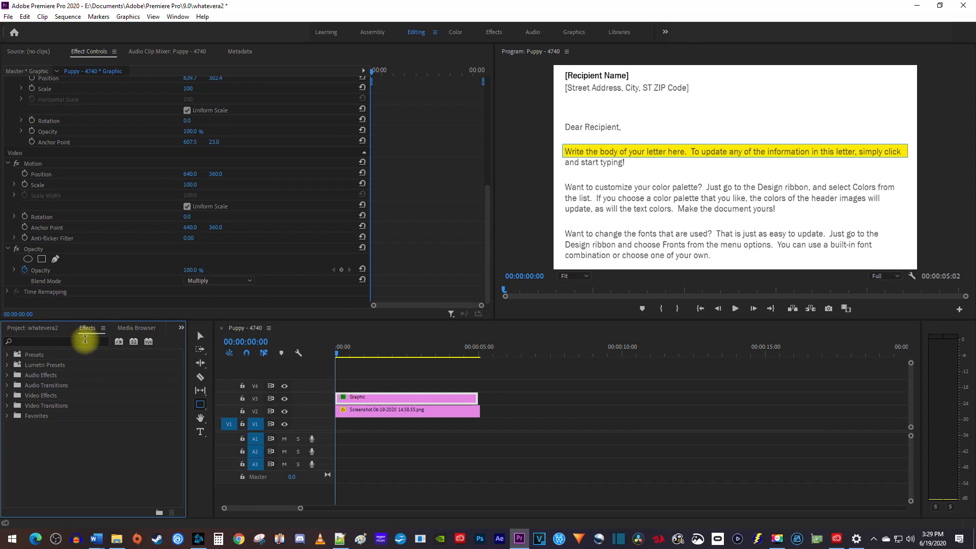
text(crop)
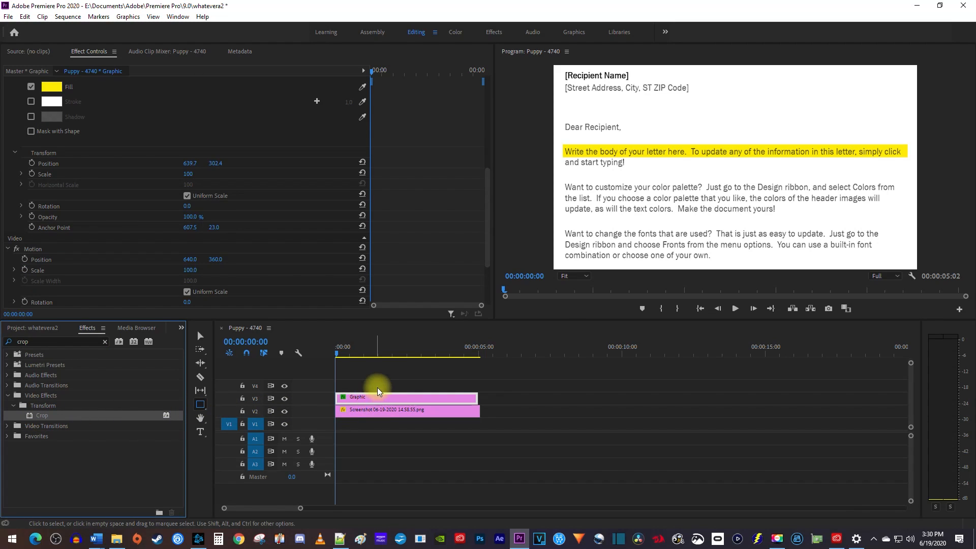
Keyframe the Crop effect's Right value on the graphic clip and open its interpolation options
click(356, 397)
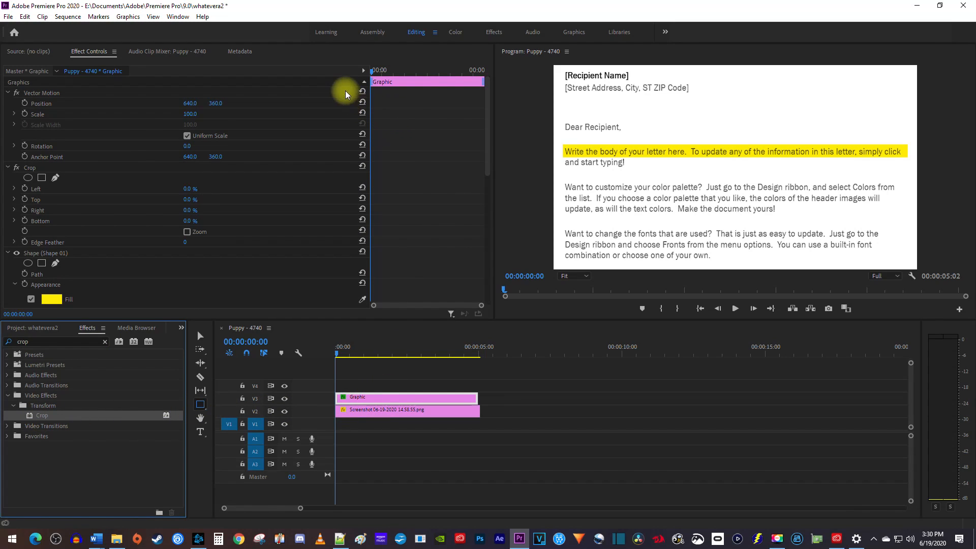
mouse_move(405, 110)
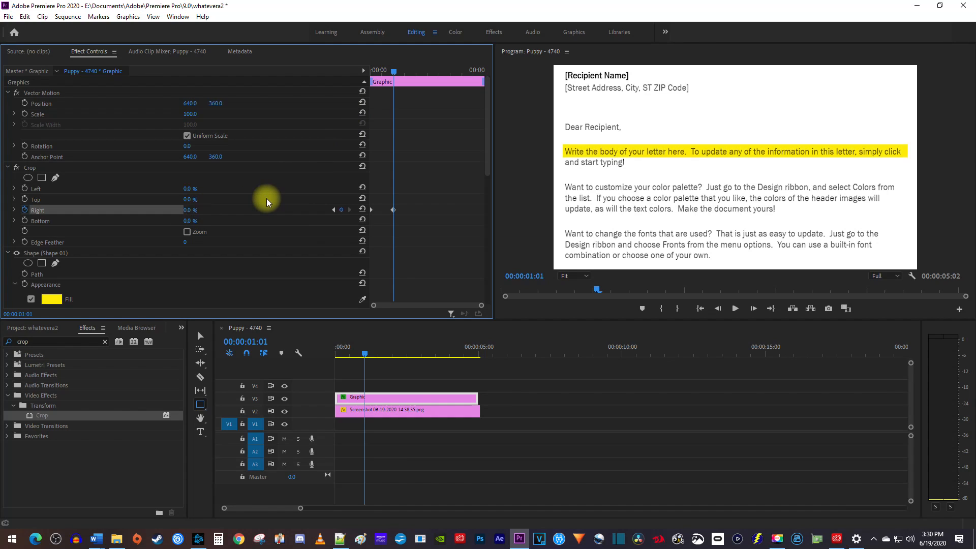
click(393, 81)
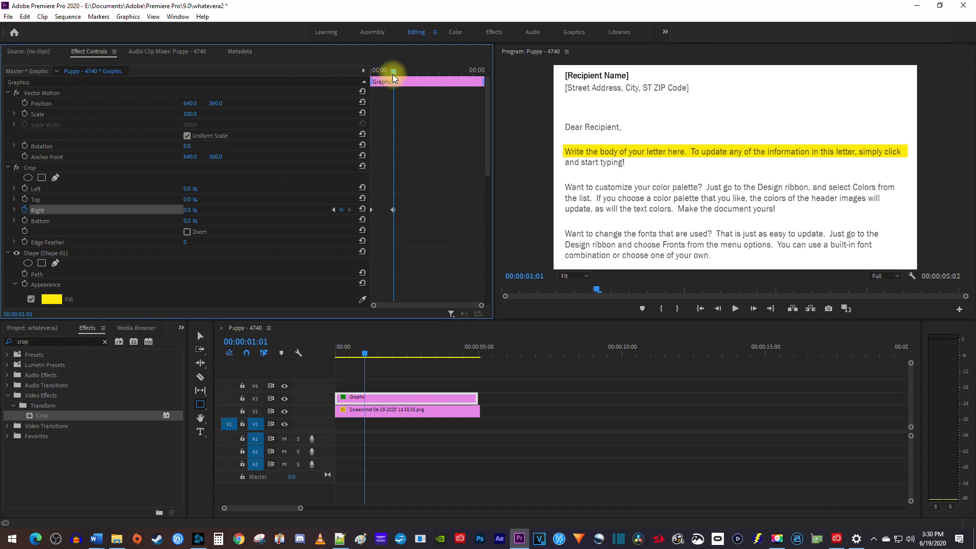
click(734, 308)
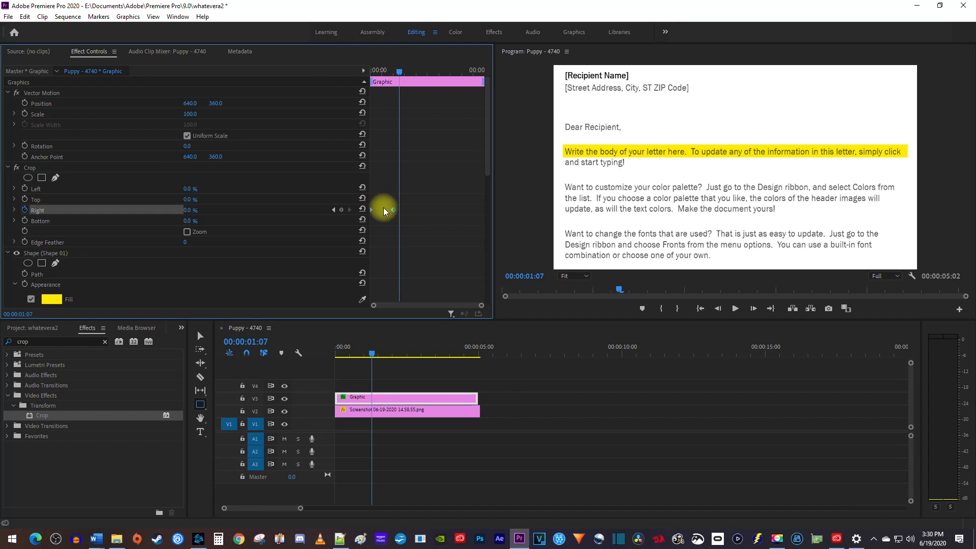
right_click(371, 210)
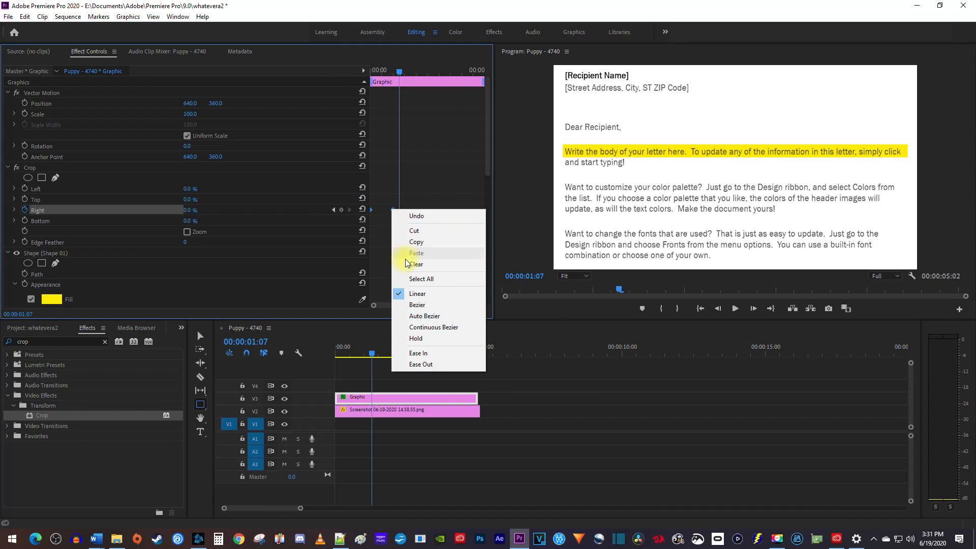